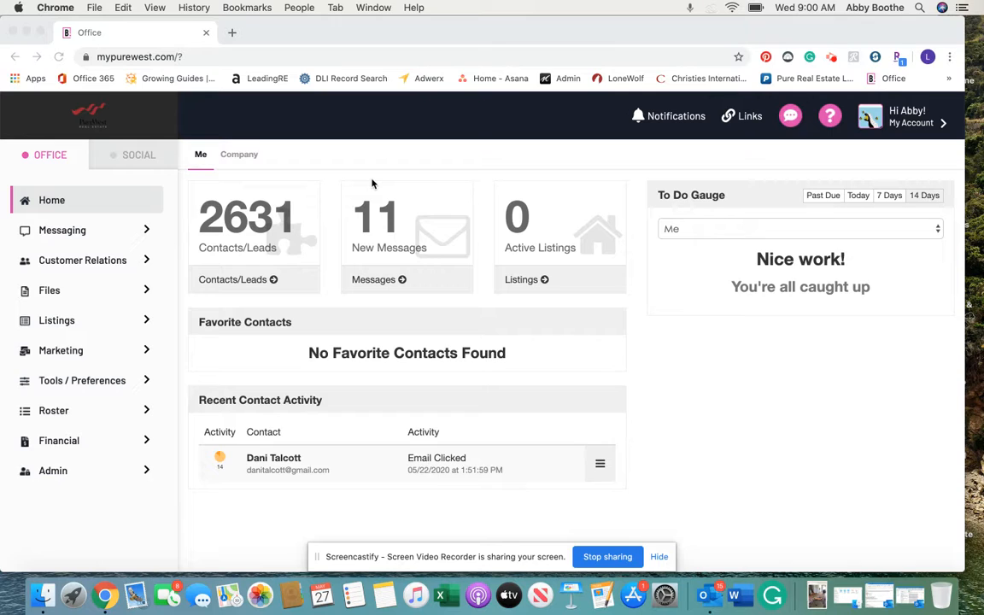
mouse_move(276, 188)
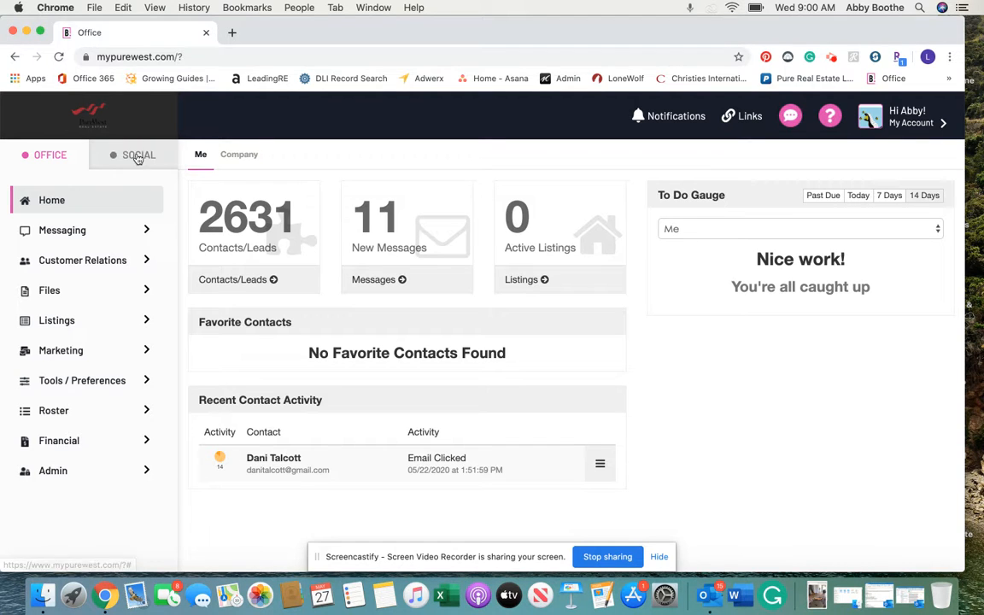
Step: Switch from the Pure West Office dashboard to the Social Media Center home page
click(138, 153)
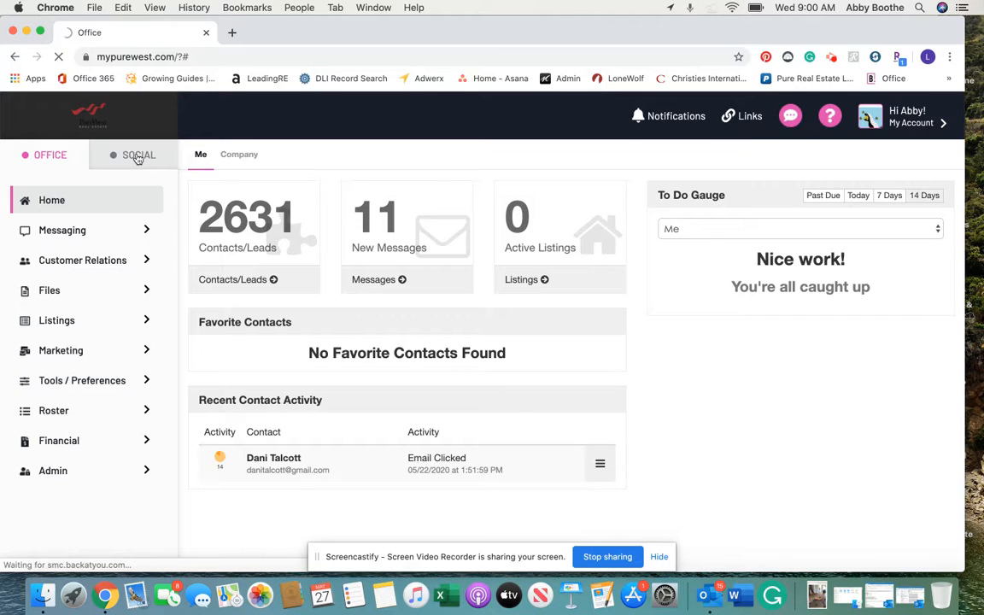
click(138, 153)
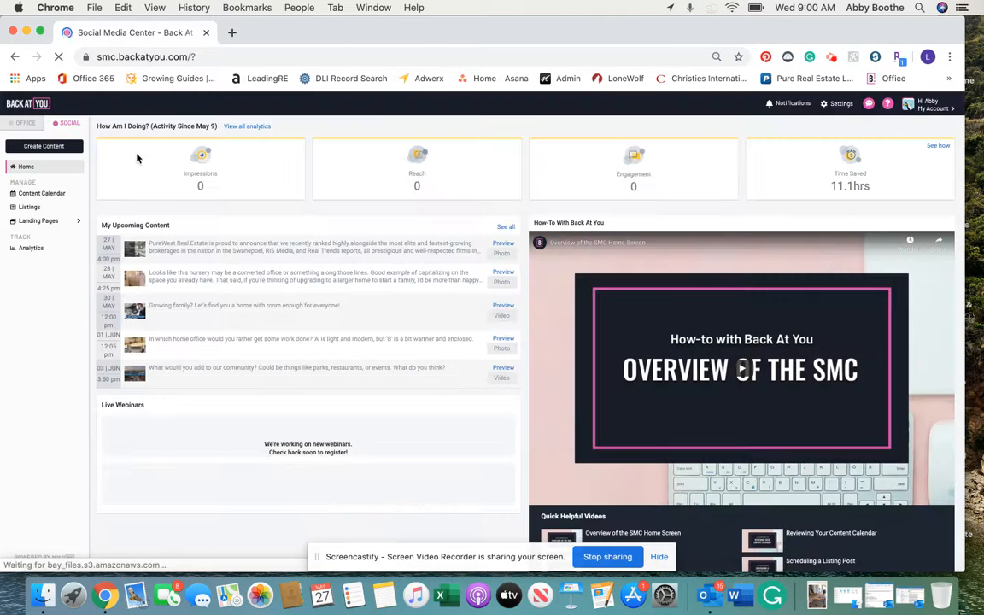
click(58, 56)
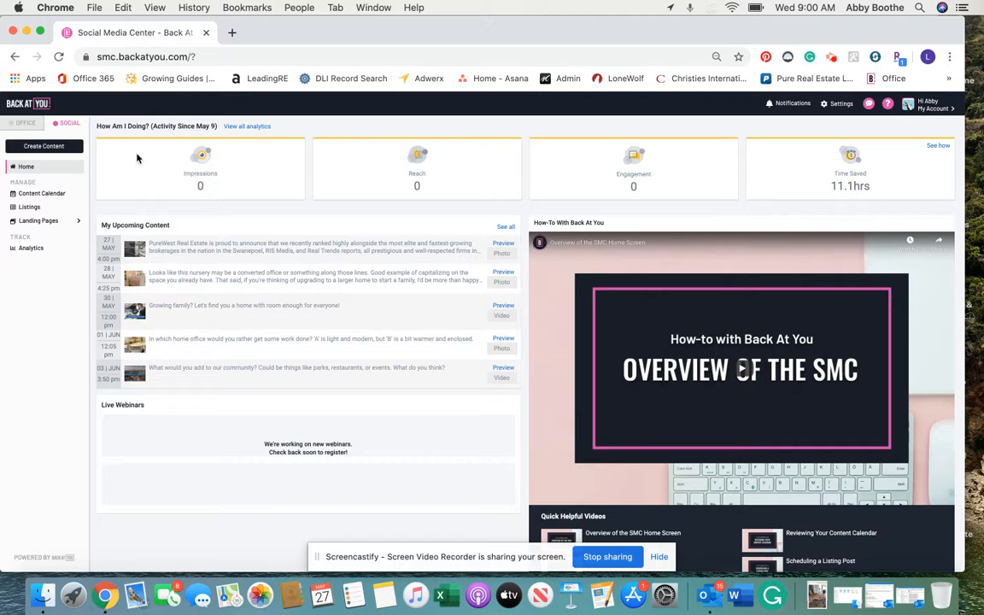
mouse_move(41, 193)
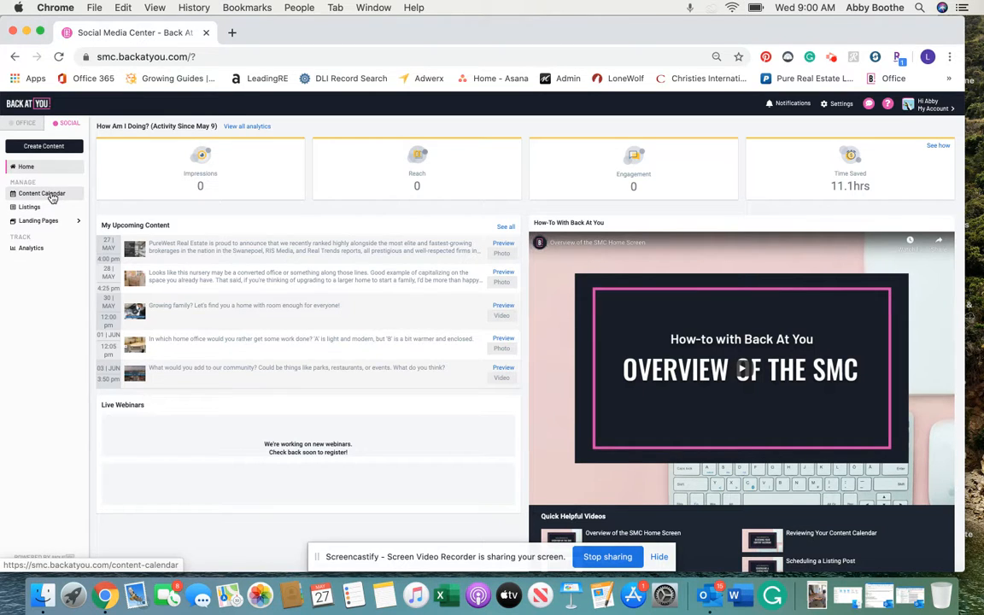
Step: Show the Content Calendar and advance it to June 2020's scheduled posts
click(41, 194)
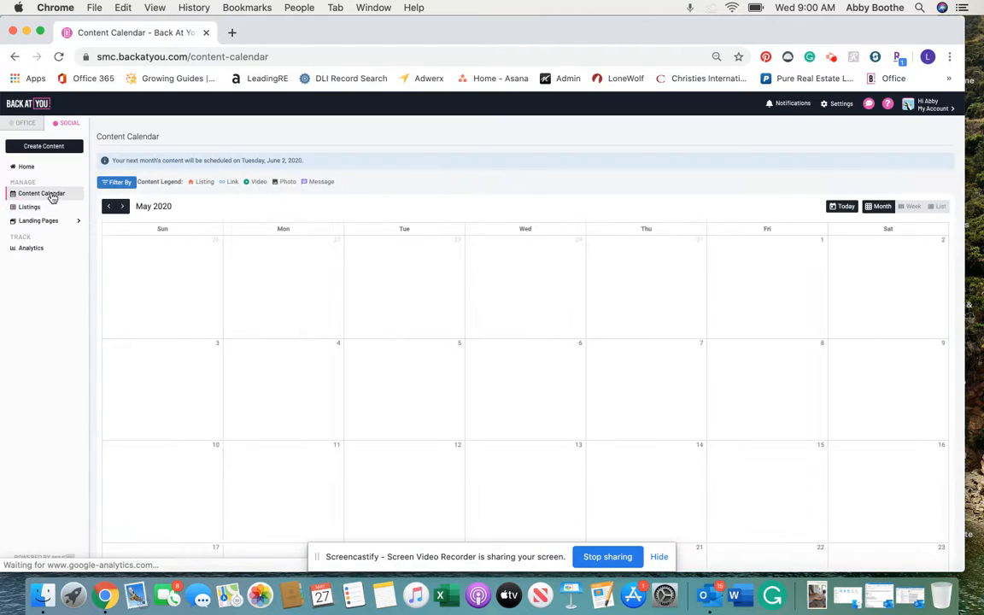
click(41, 193)
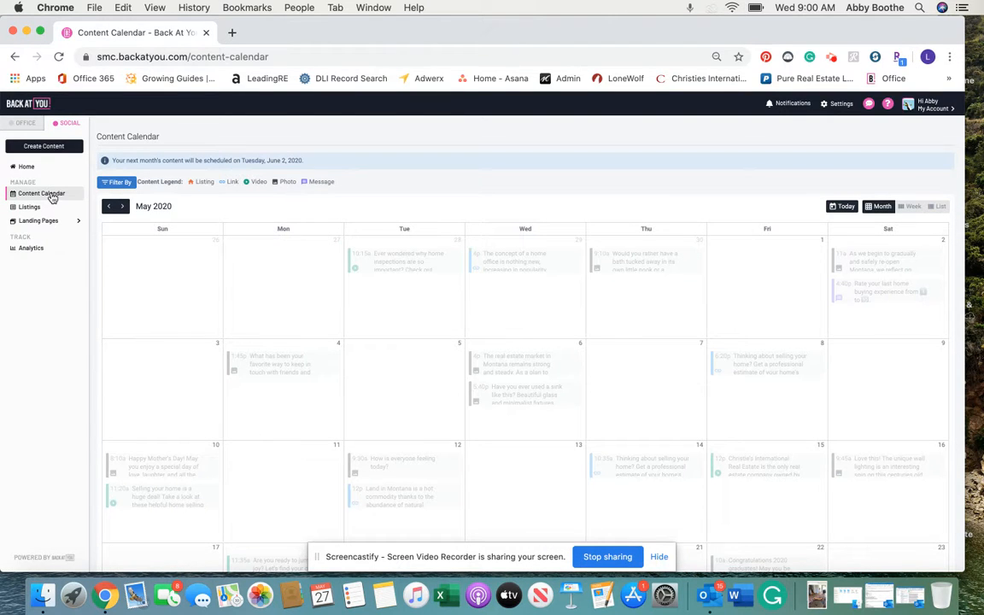
mouse_move(355, 297)
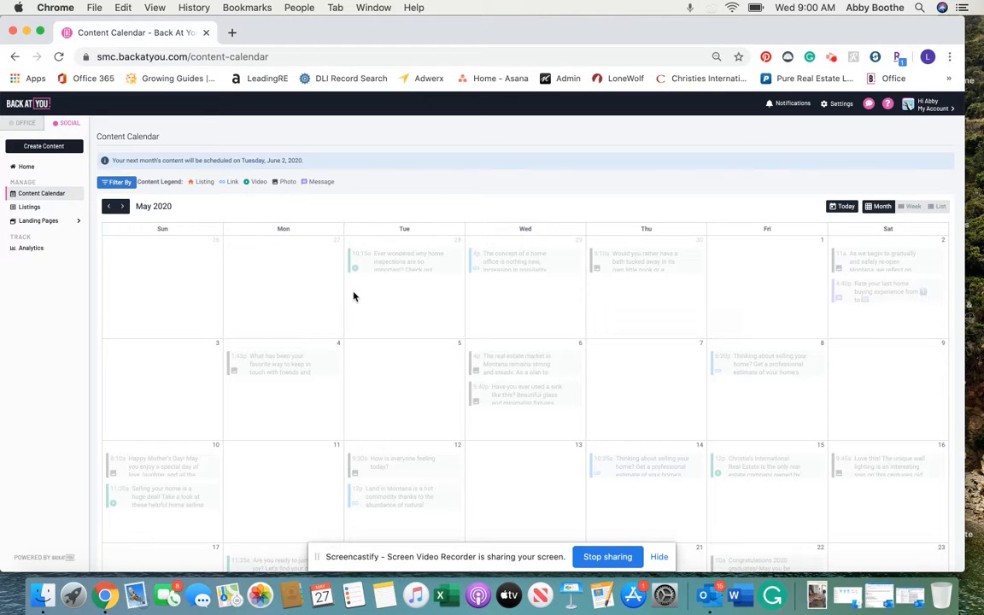
click(123, 205)
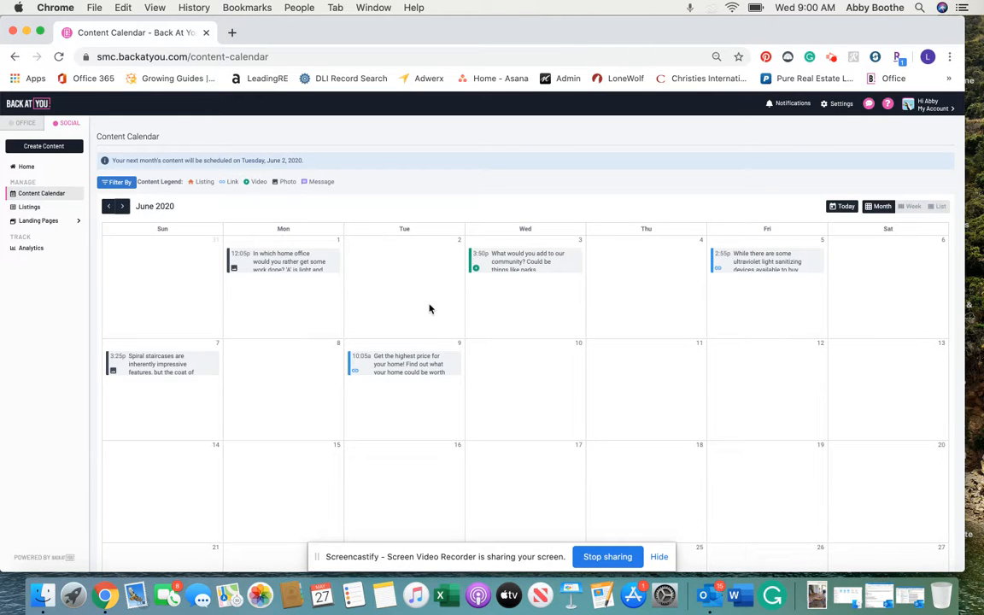
mouse_move(525, 259)
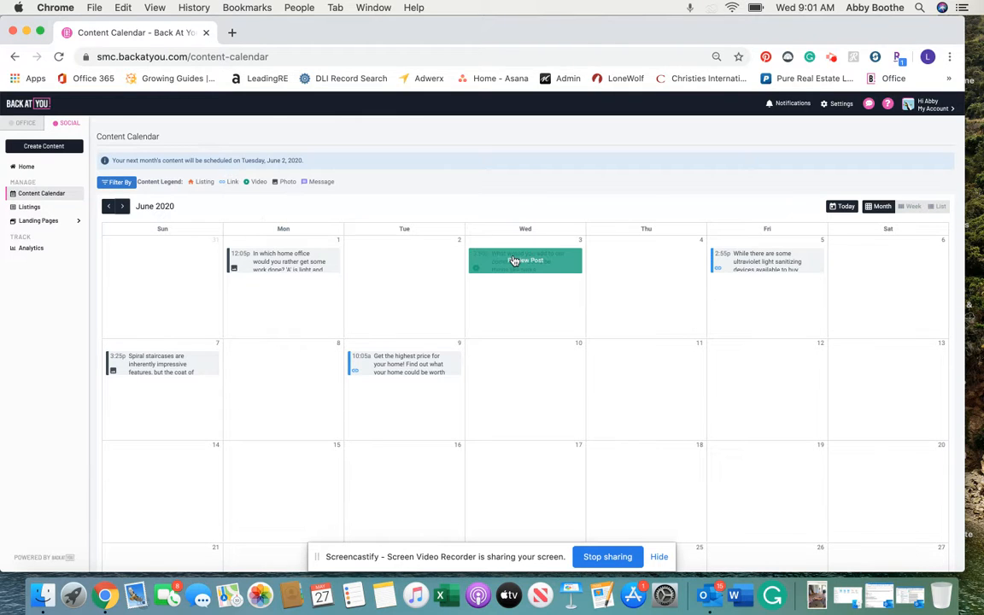
click(524, 259)
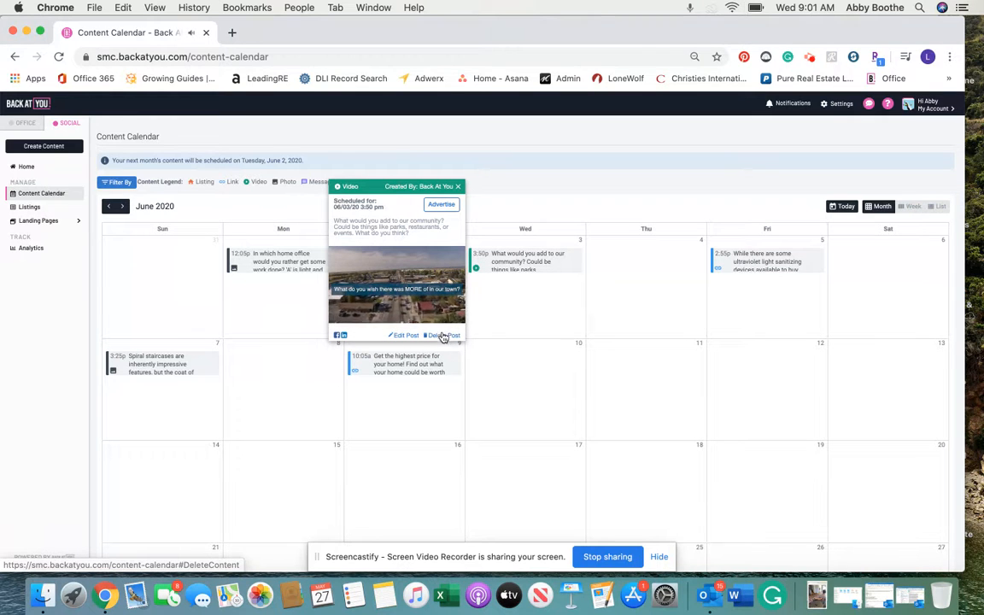
click(458, 187)
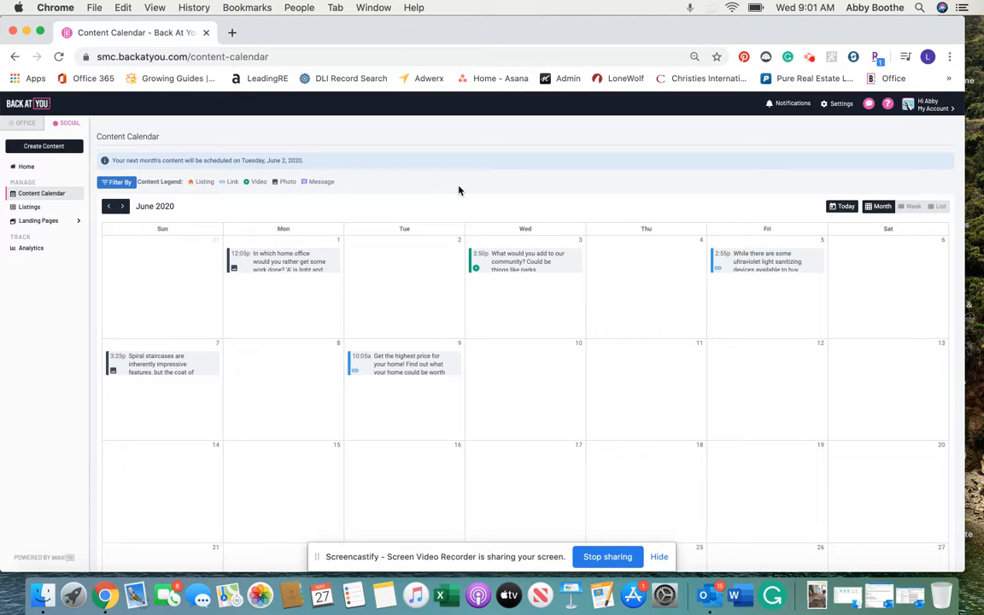
mouse_move(476, 192)
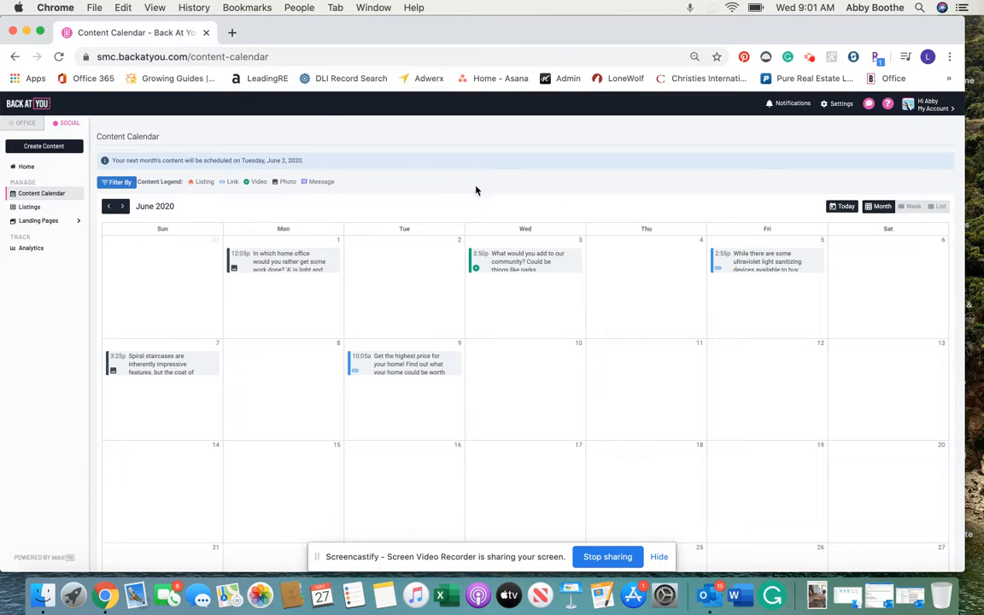
Step: Go to Settings and choose Listings to show the auto-post toggles
click(837, 105)
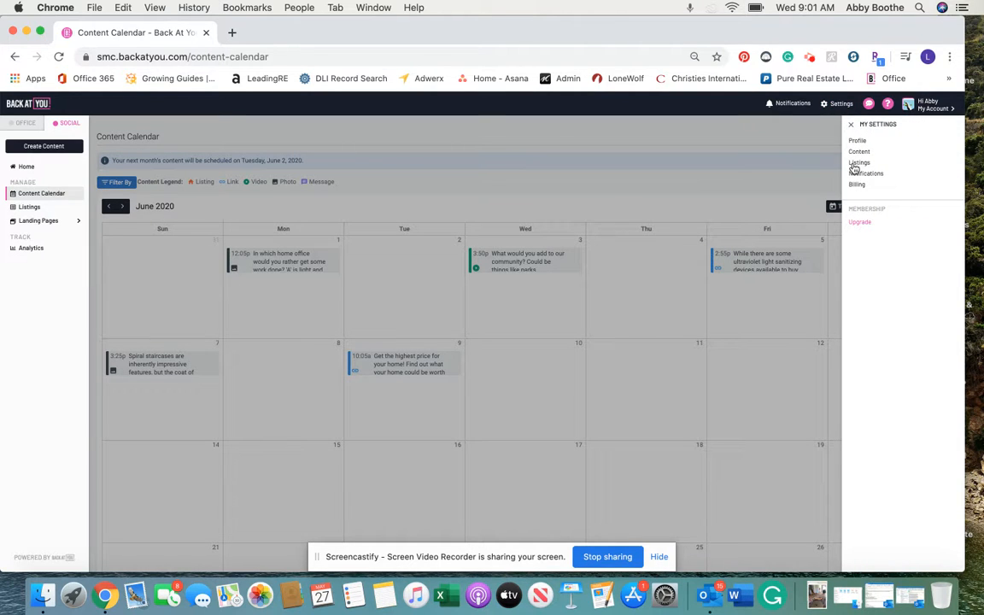
click(860, 162)
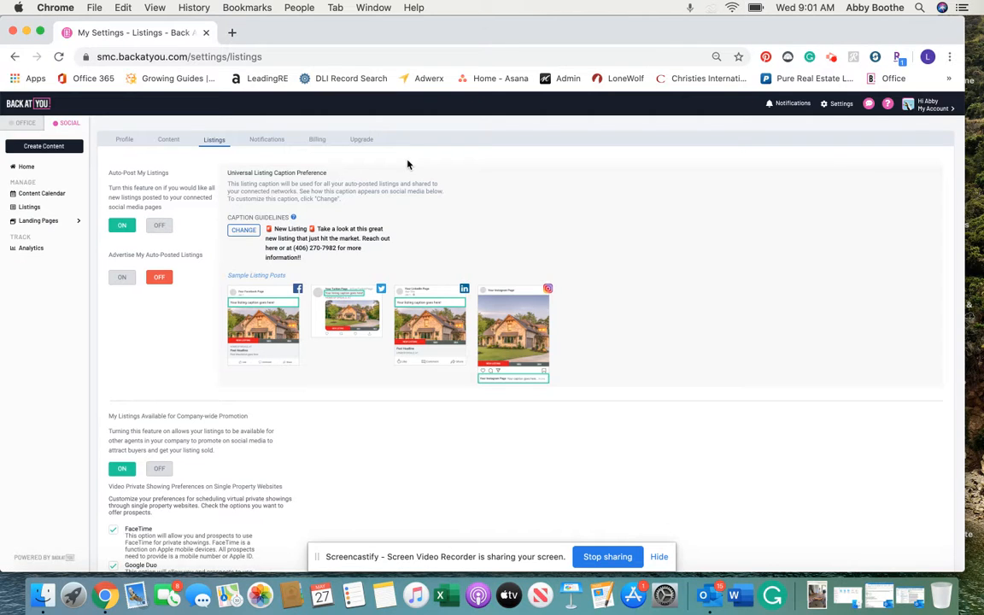
mouse_move(106, 178)
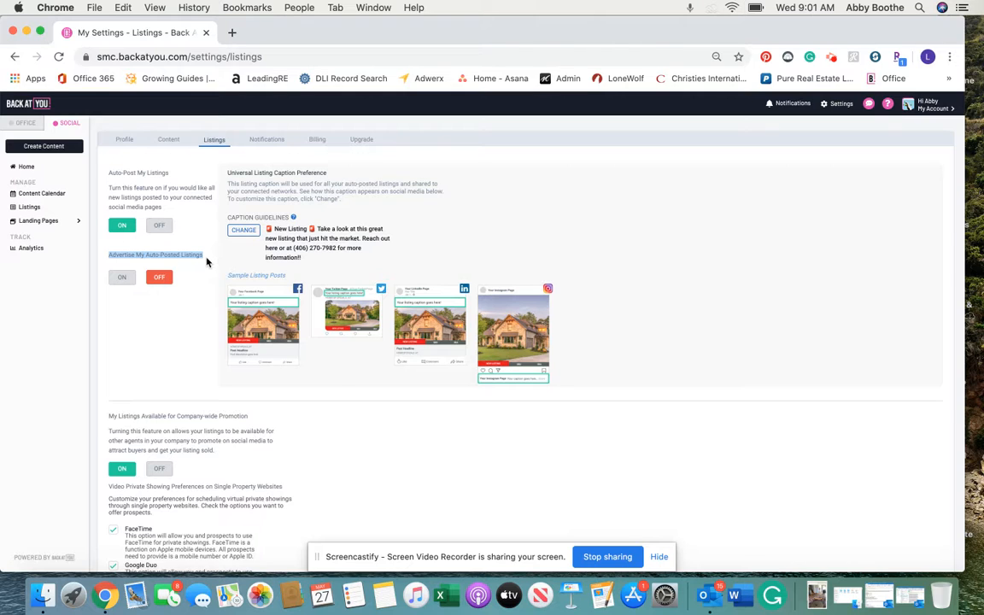
scroll(down, 3)
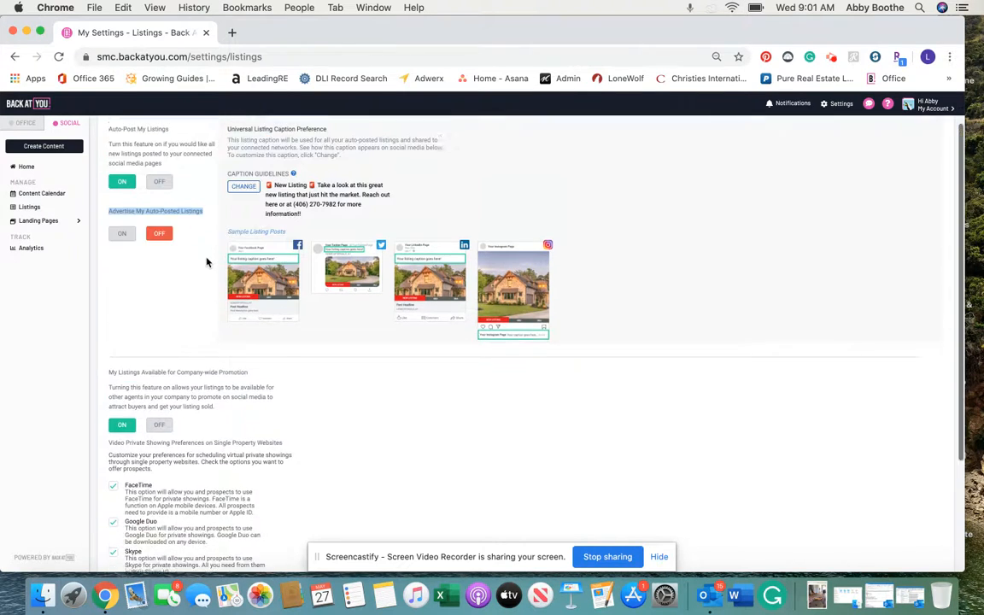
scroll(down, 3)
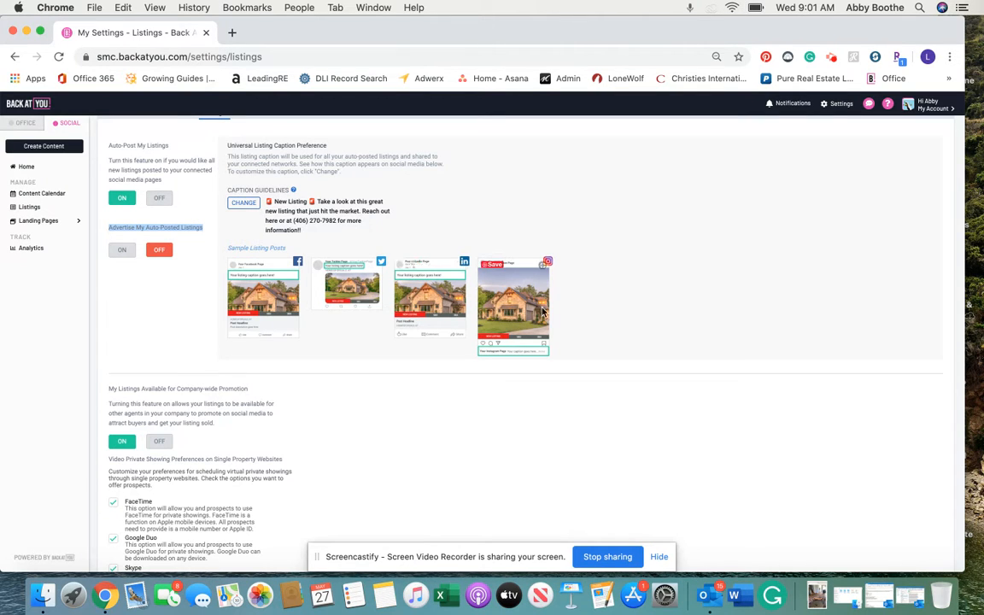
scroll(down, 3)
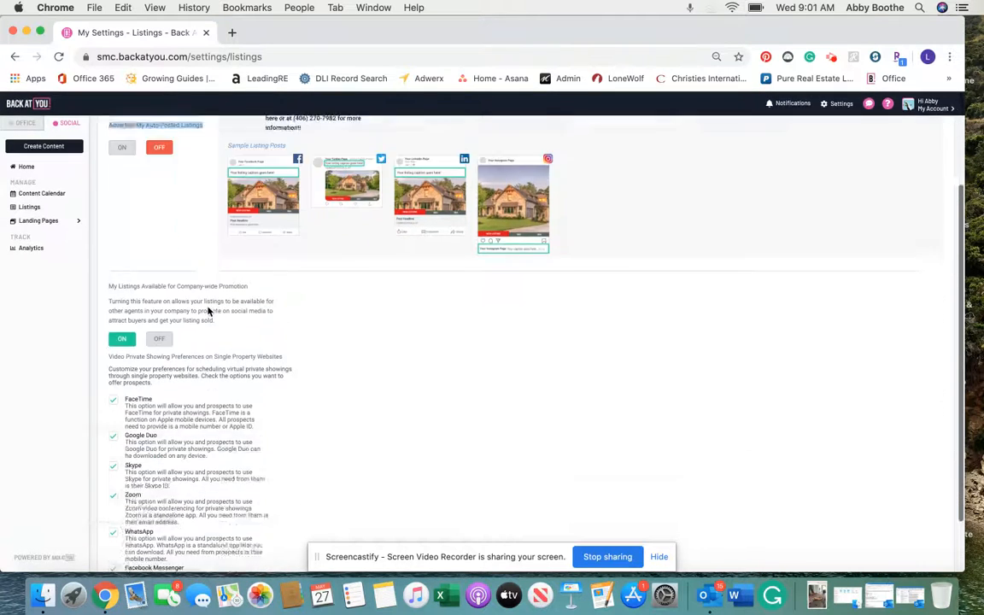
scroll(up, 3)
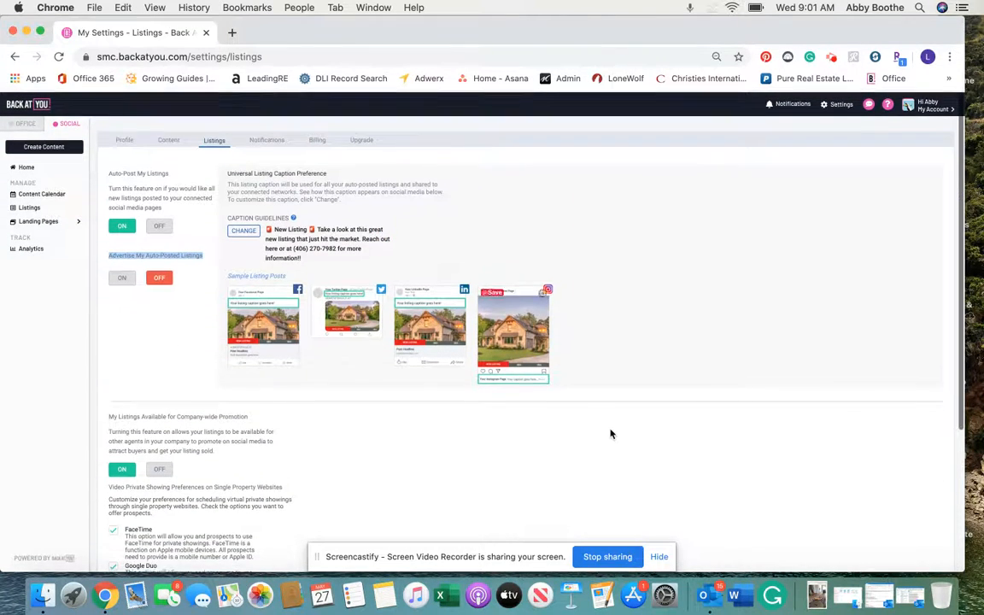